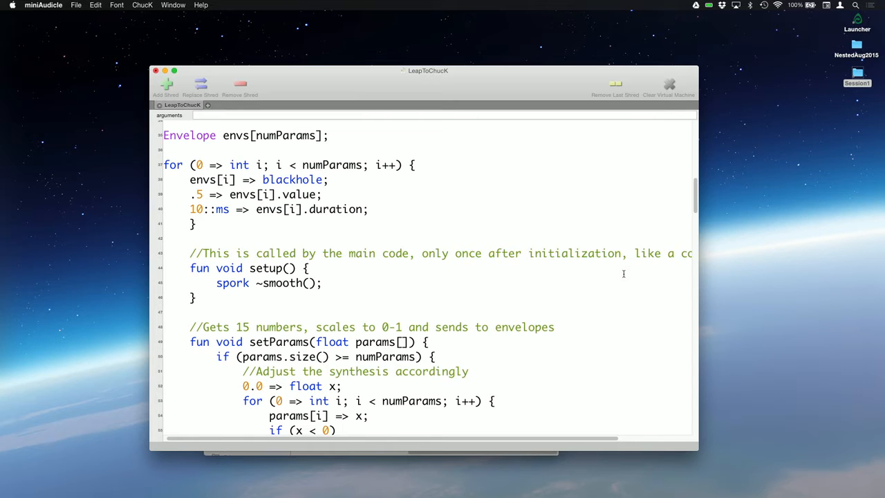
Cycle the outputs-1 class value through 2 and 3, then back to 1.
scroll(down, 3)
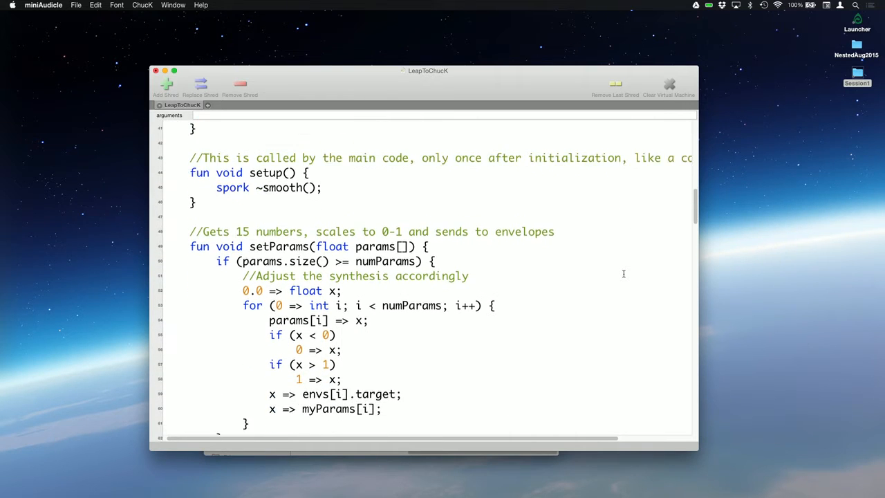
scroll(down, 3)
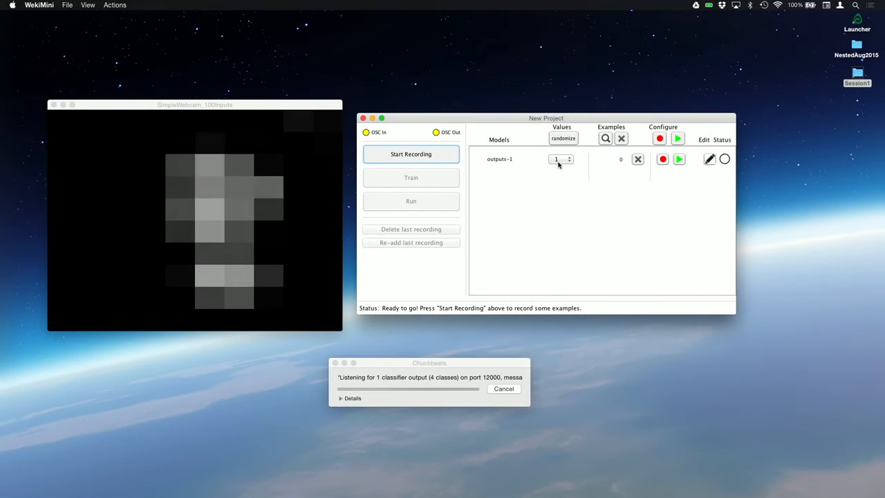
click(560, 159)
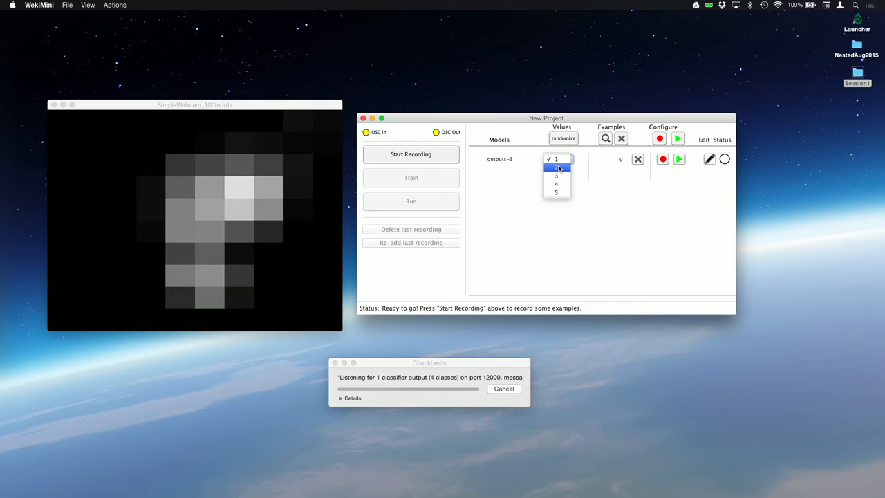
click(556, 167)
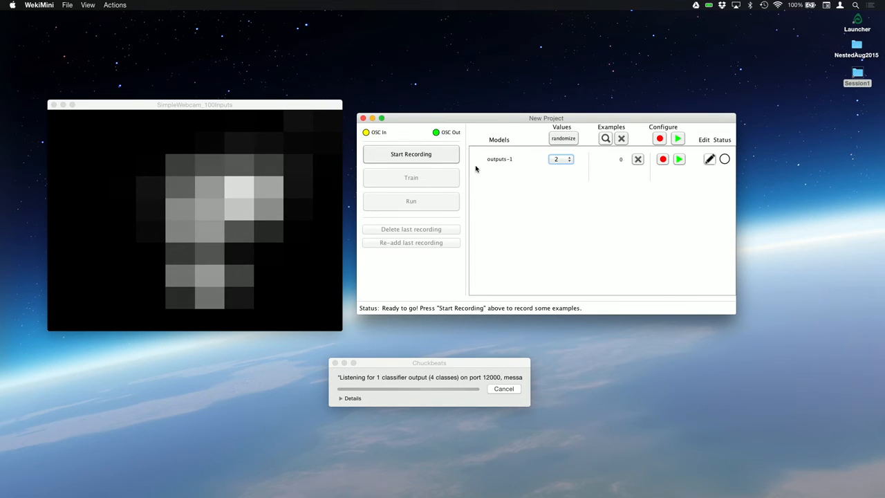
click(561, 159)
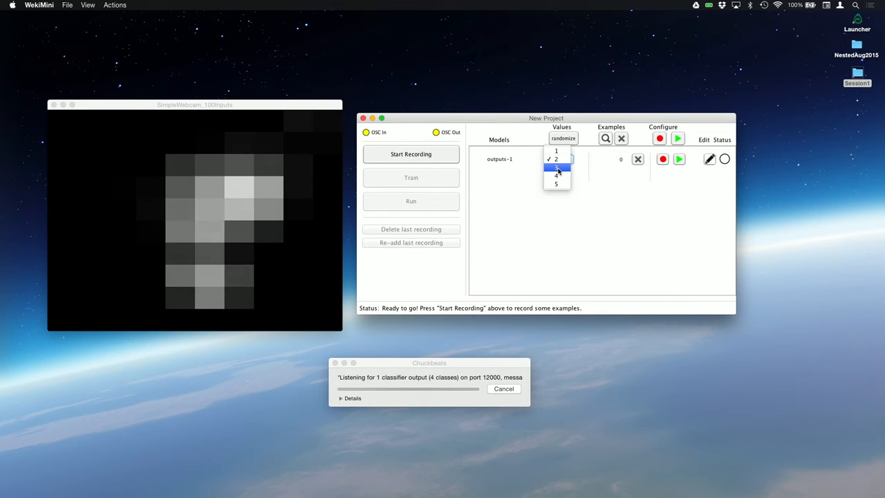
click(556, 167)
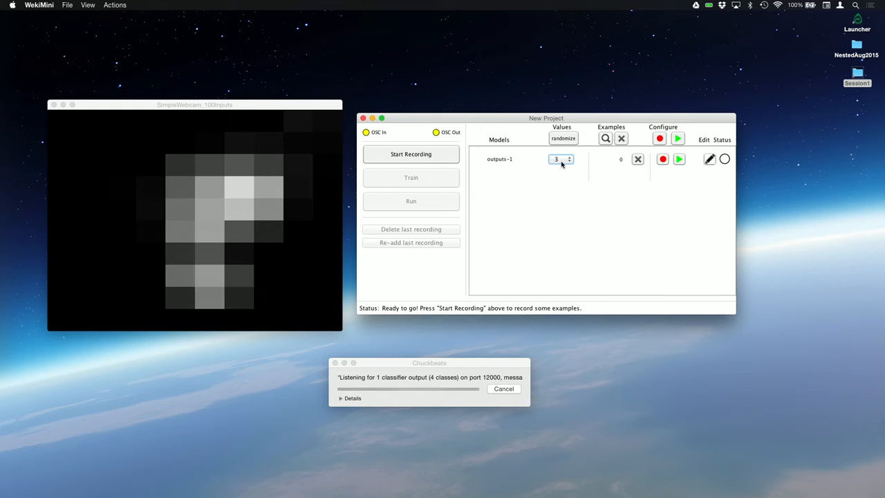
click(556, 159)
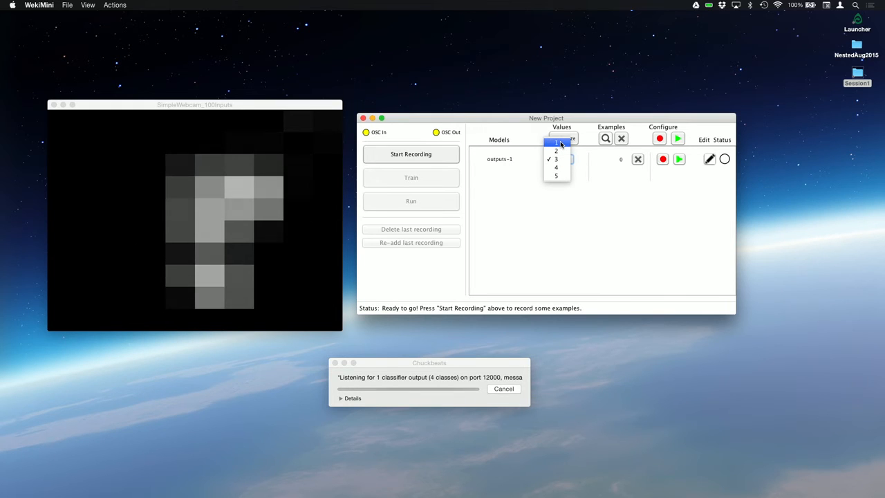
click(556, 143)
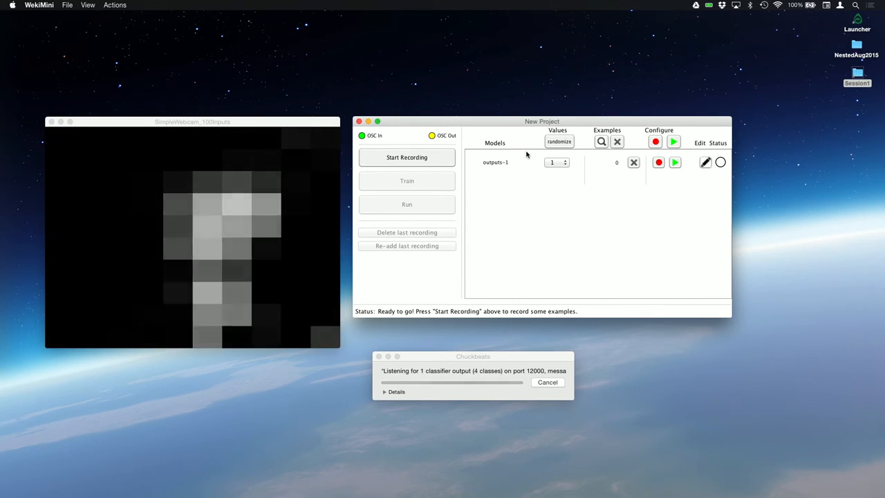
Record webcam examples for classes 1 and 2, reaching 80 examples (56 and 24).
click(557, 161)
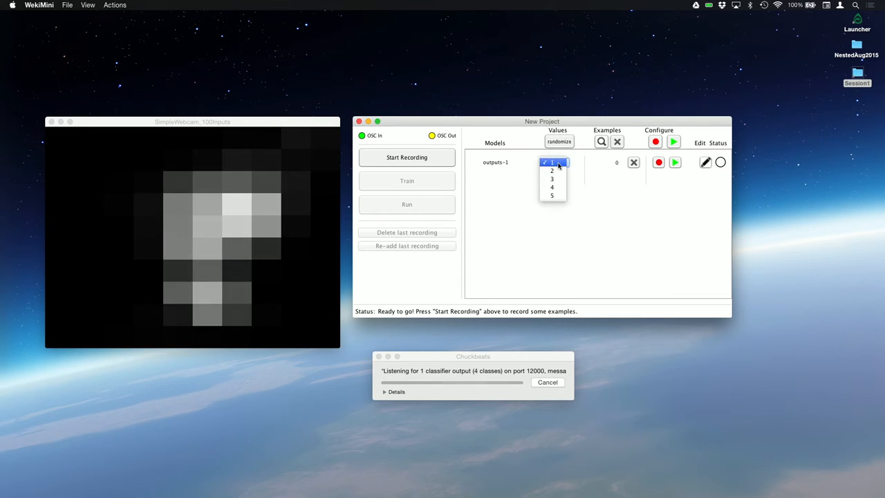
click(552, 163)
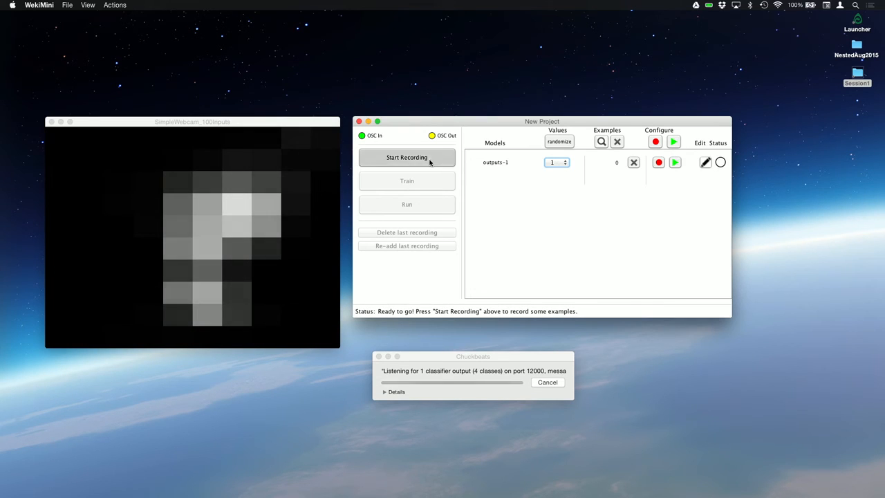
click(406, 157)
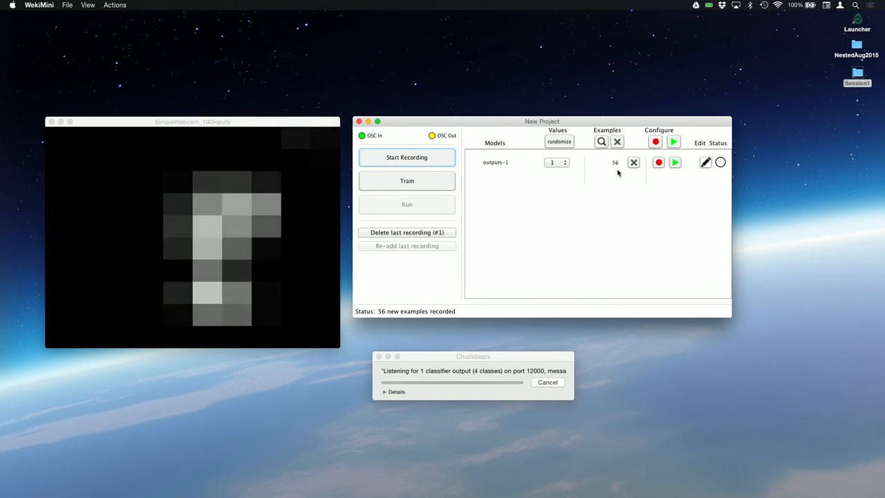
click(406, 157)
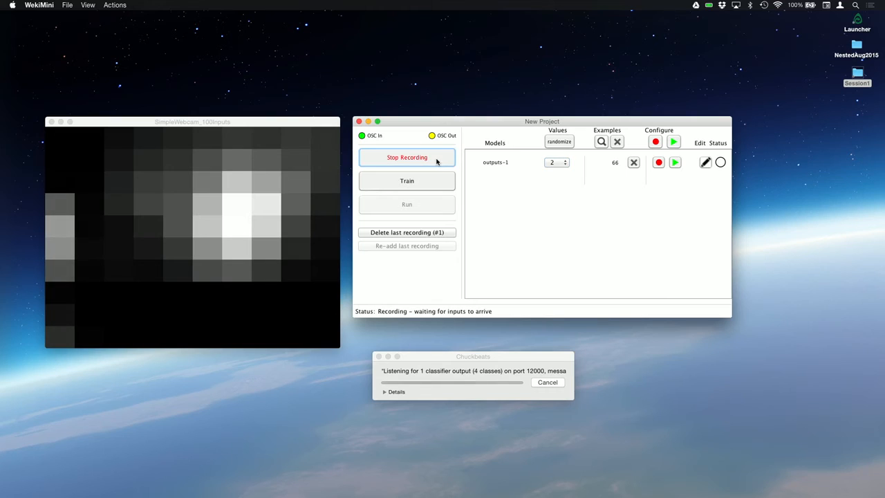
click(406, 157)
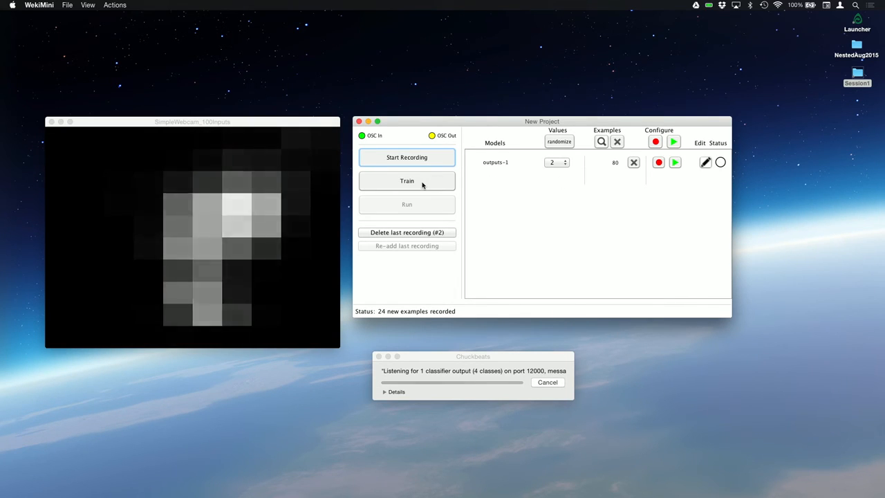
Train the classifier on the 80 examples, run it briefly, then stop it.
click(406, 180)
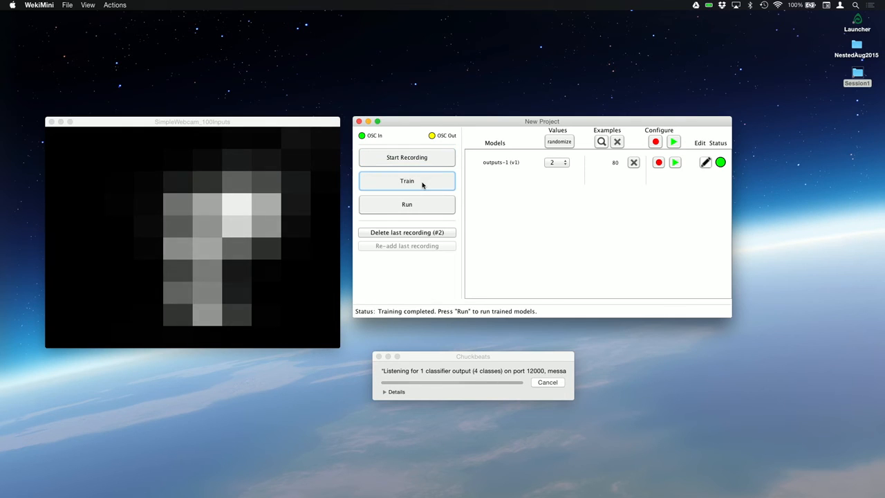
click(406, 204)
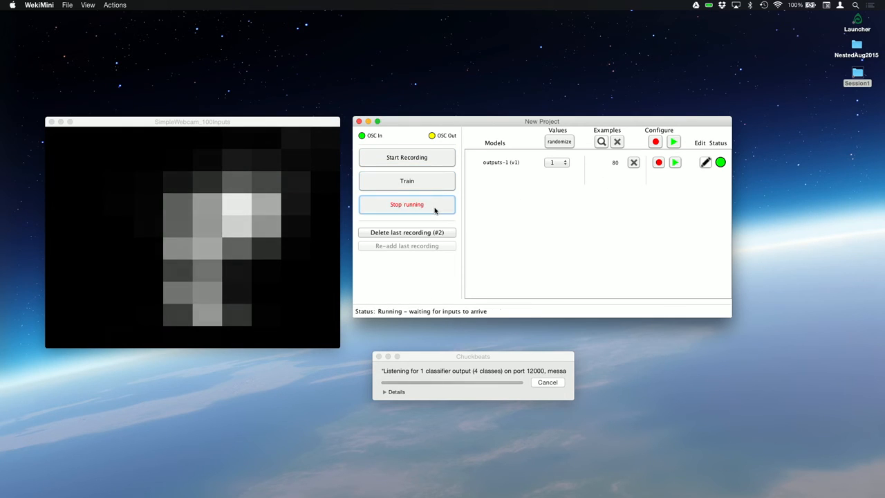
click(406, 203)
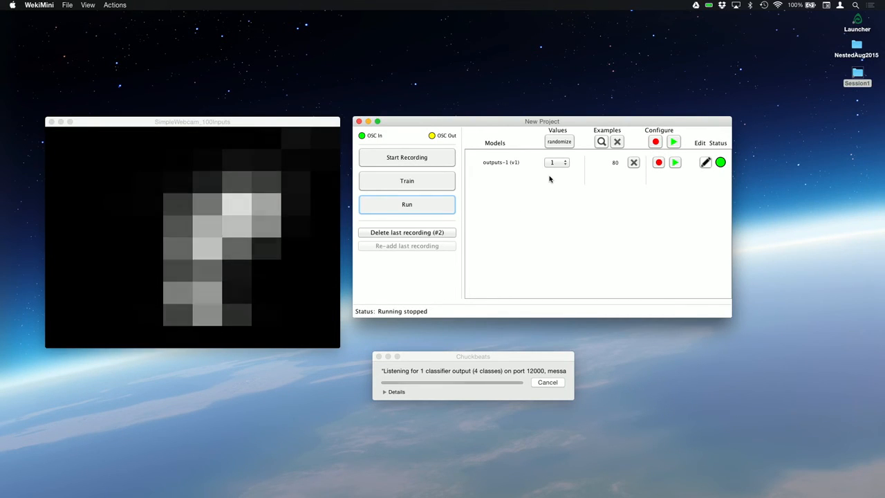
Record class 3 webcam examples, retrain on all 178 examples, and run the model live.
click(557, 162)
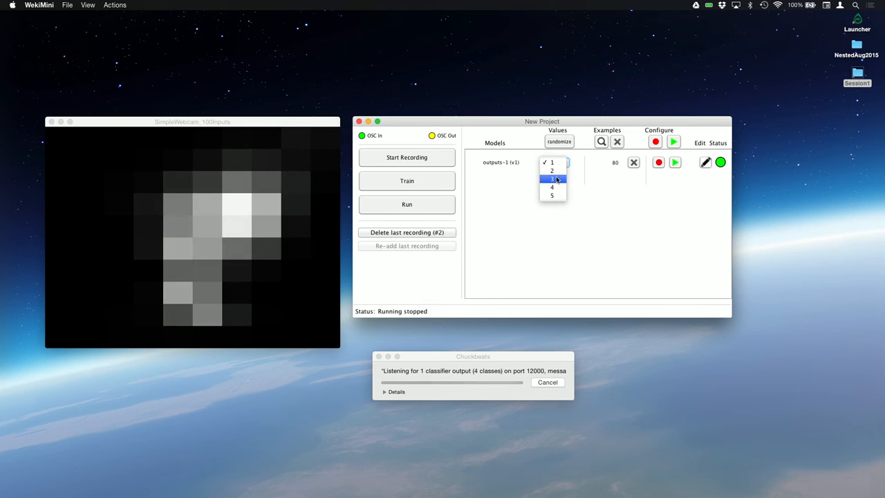
click(551, 179)
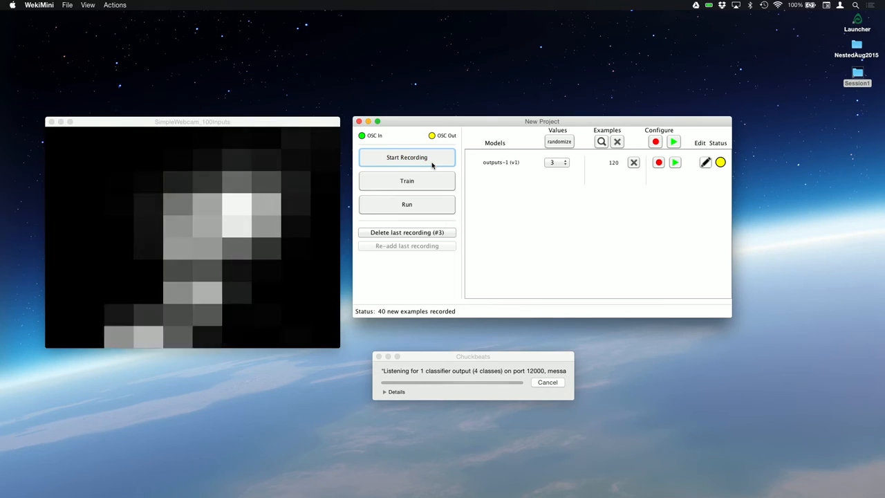
click(406, 180)
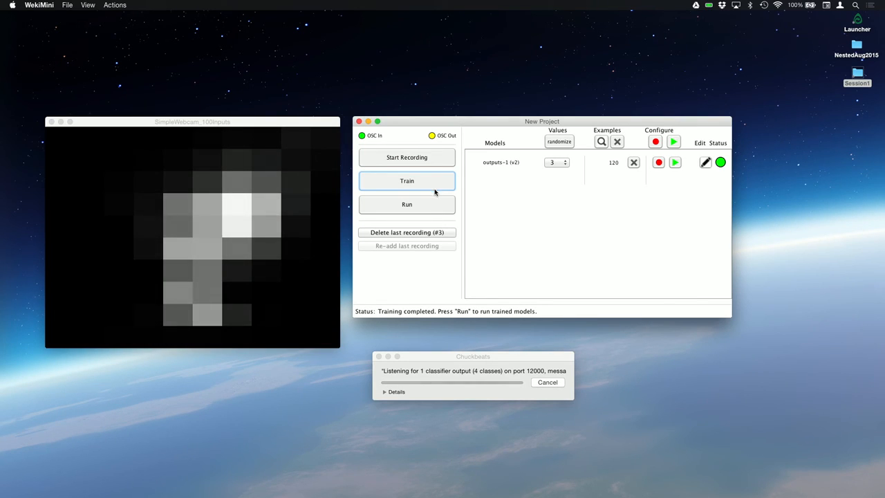
click(407, 157)
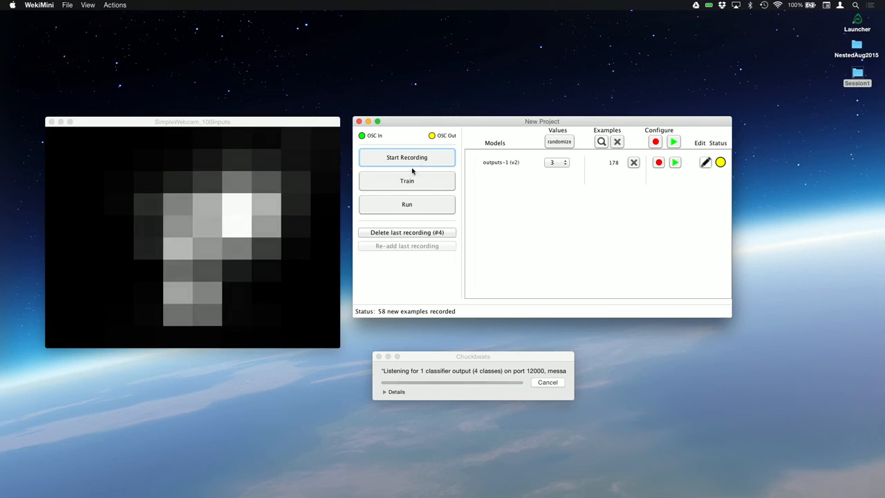
click(406, 204)
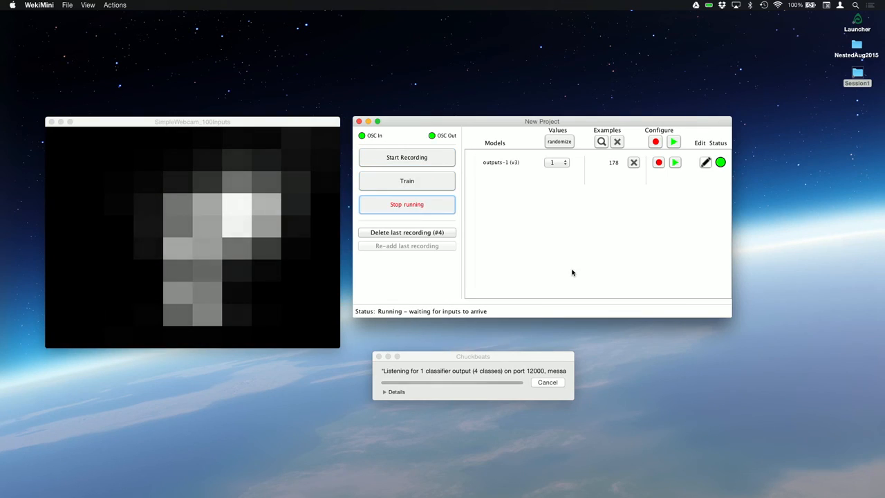